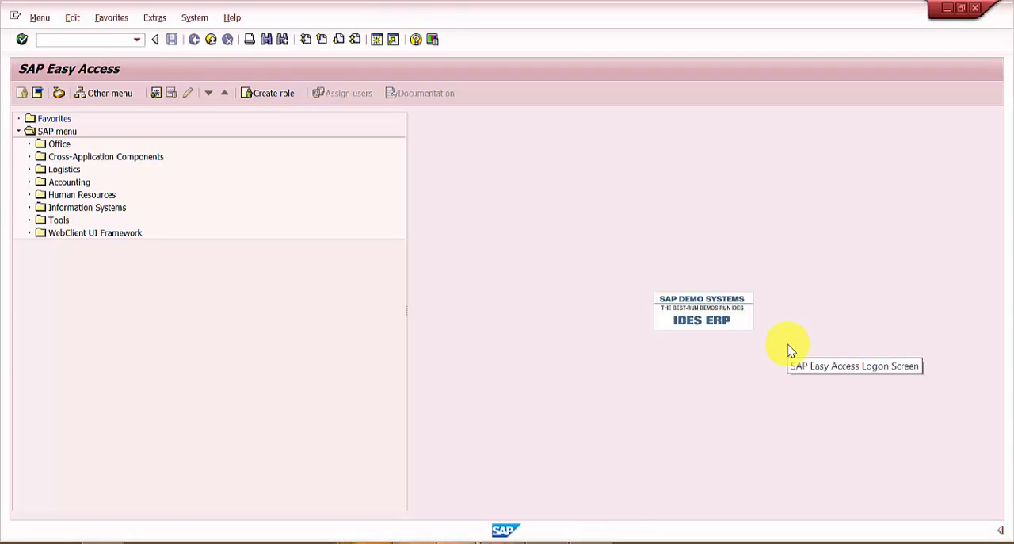
{"action": "mouse_move", "coordinate": [789, 345]}
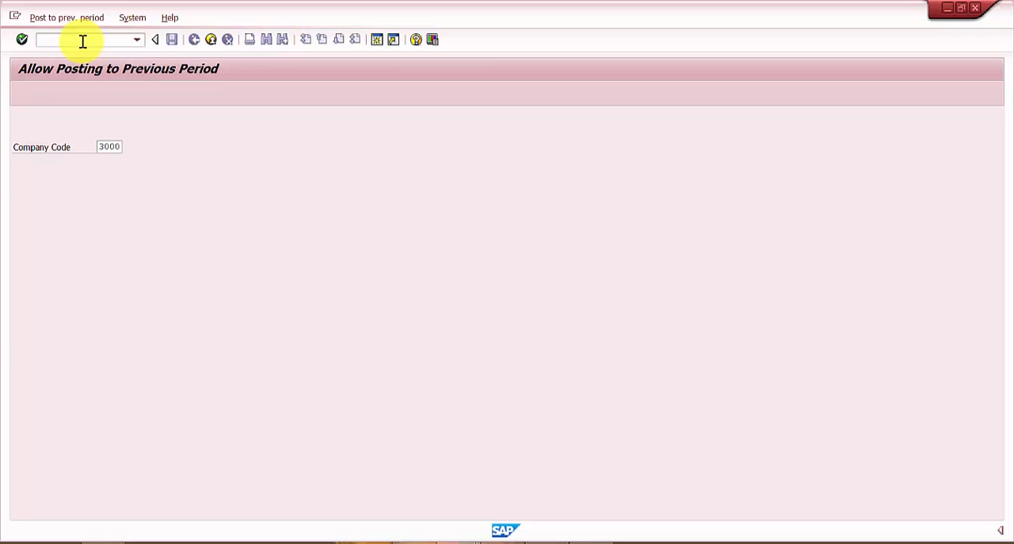
Load company code 3000 (IDES US INC) in MMRV to show current period 06 2016.
{"action": "left_click", "coordinate": [21, 39]}
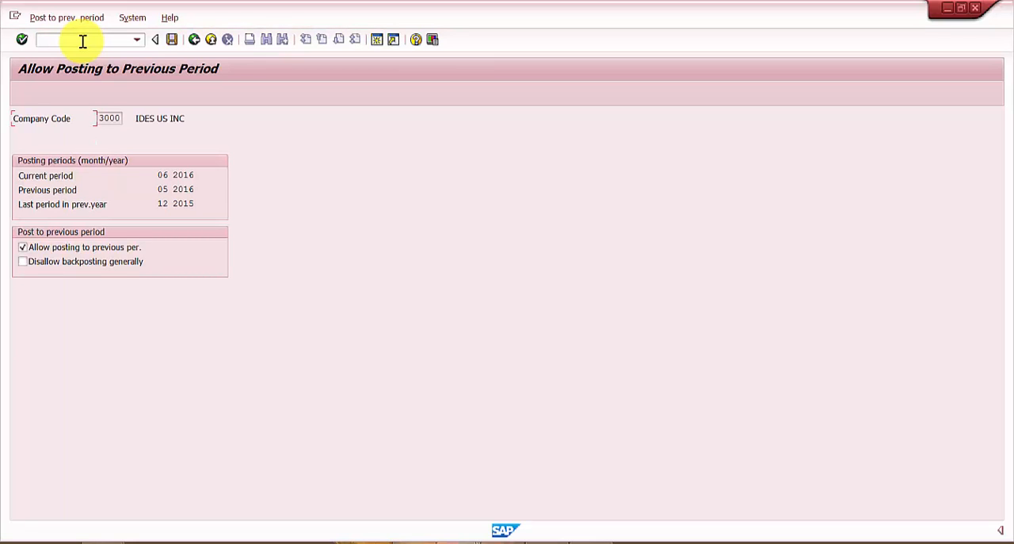
{"action": "mouse_move", "coordinate": [127, 171]}
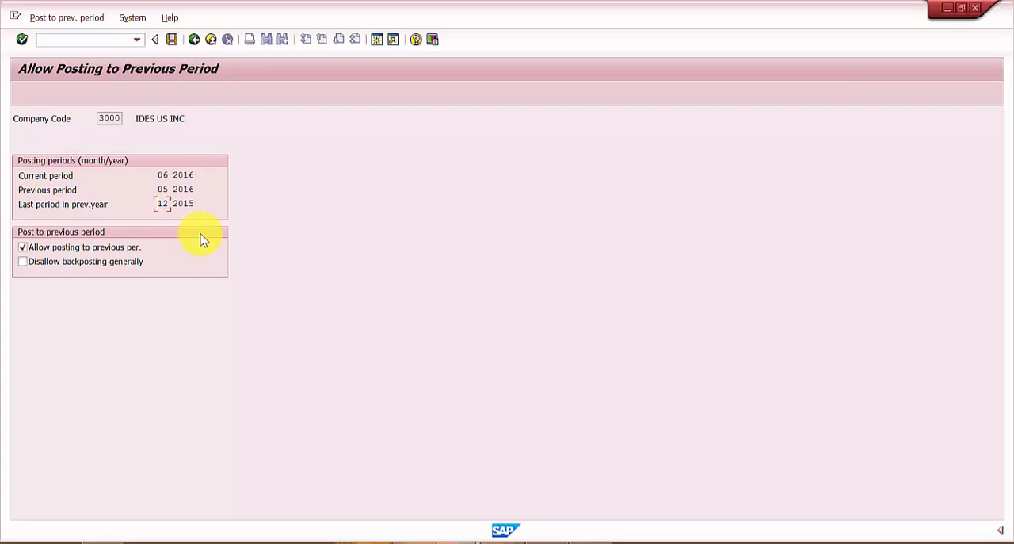
{"action": "mouse_move", "coordinate": [205, 248]}
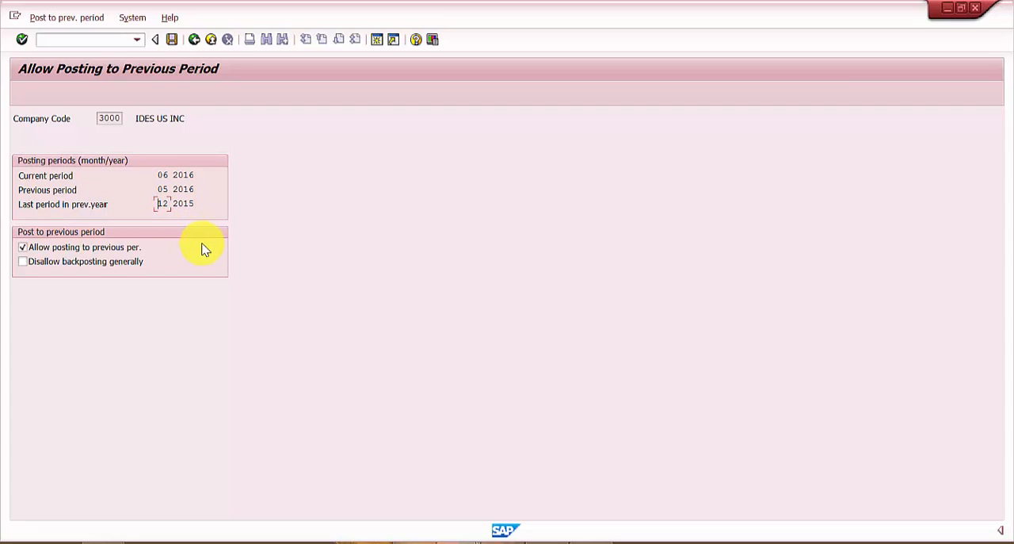